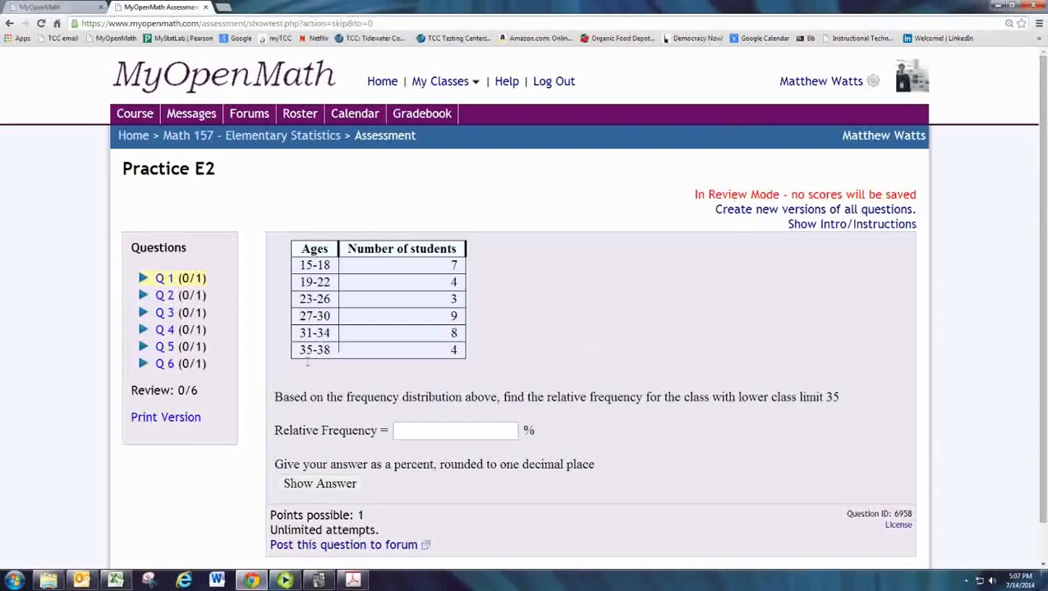
Attempt to paste the copied frequency table into B2, then cancel the web table import.
double_click(315, 350)
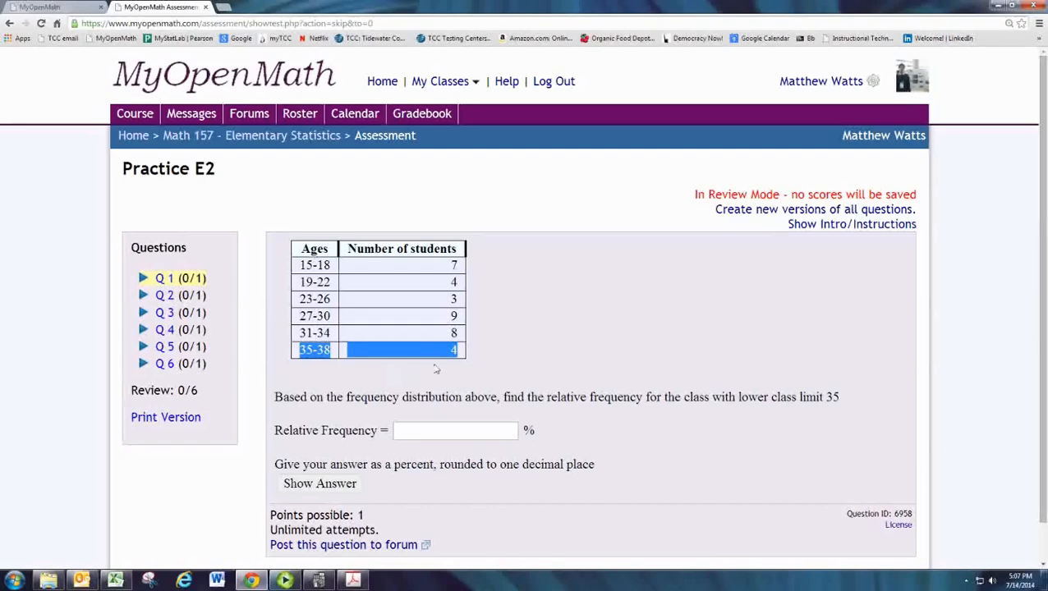
mouse_move(458, 361)
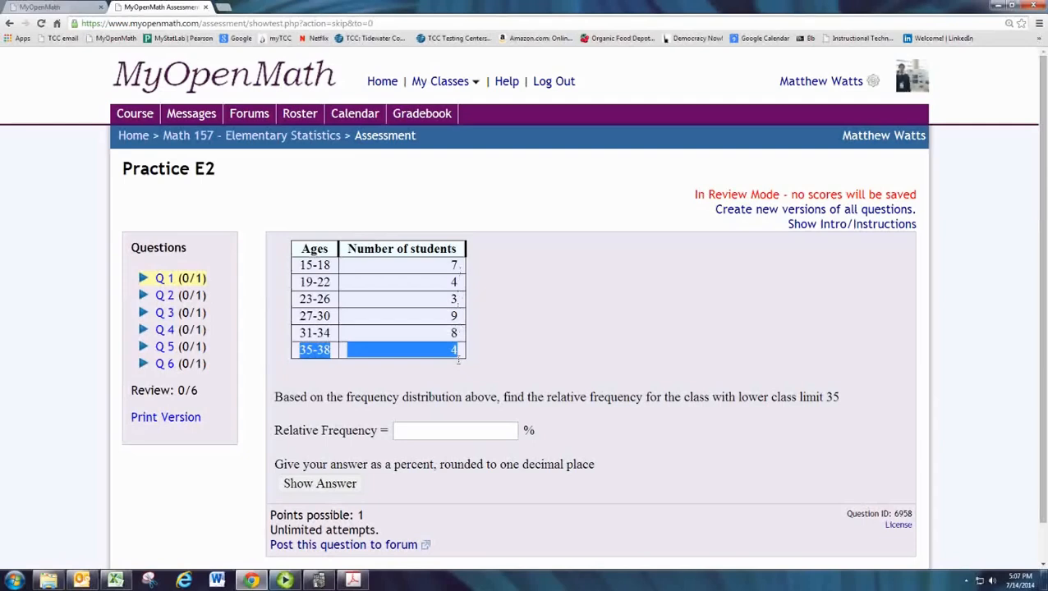
mouse_move(443, 370)
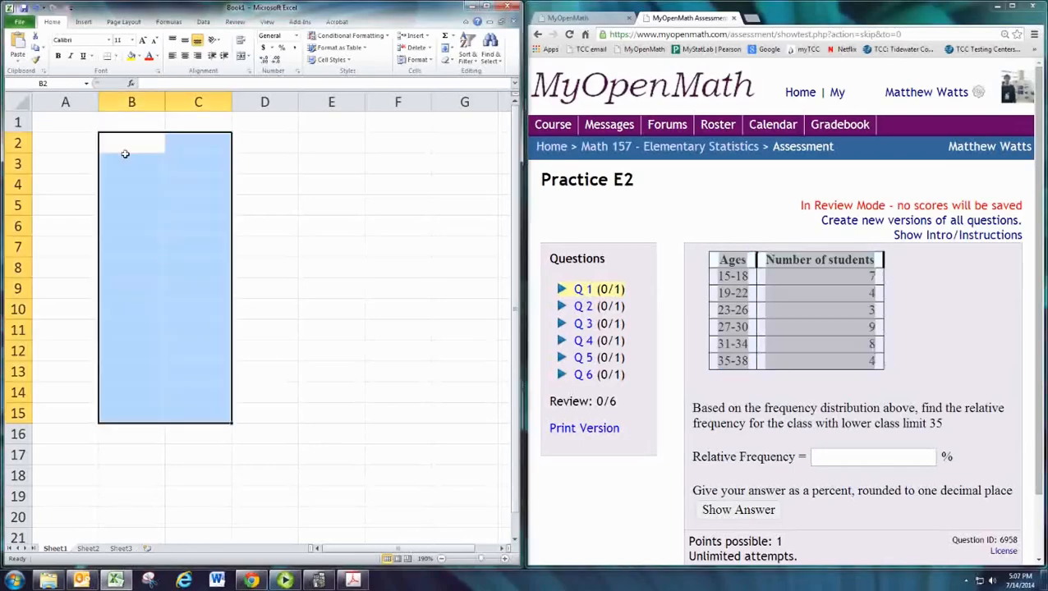
right_click(125, 154)
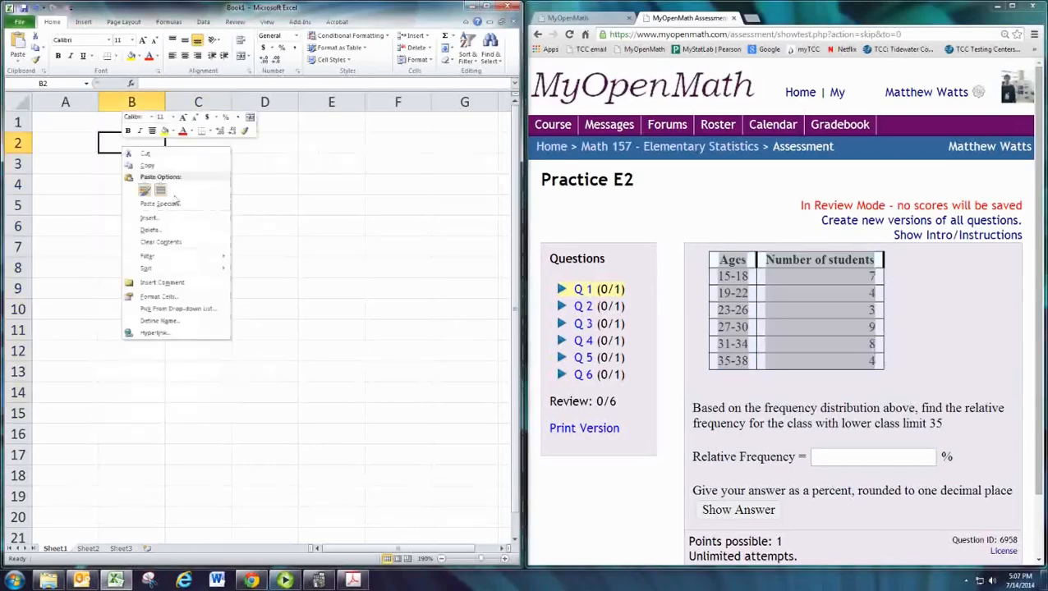
left_click(145, 190)
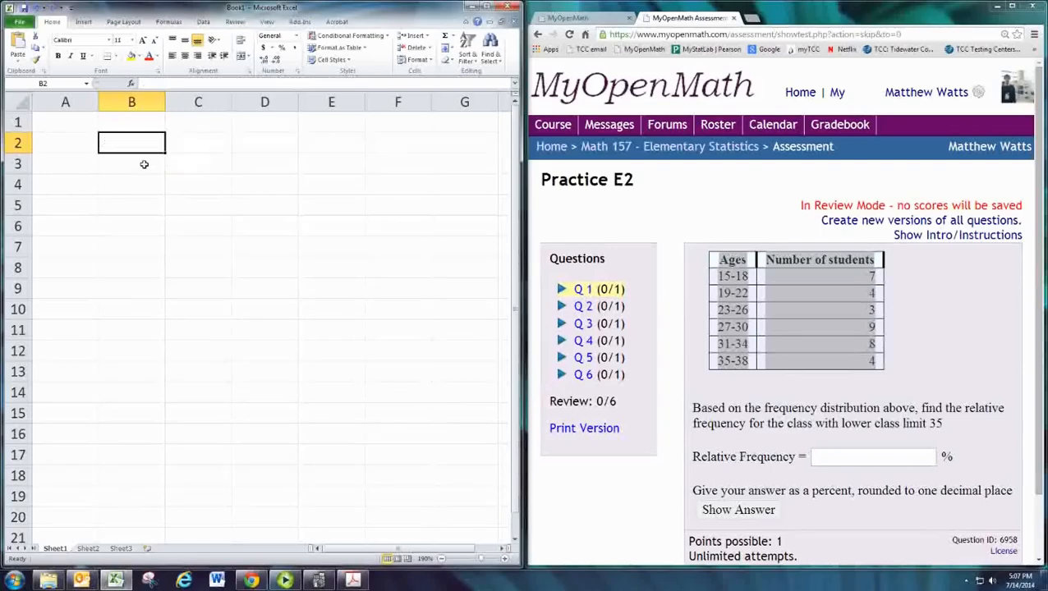
key("ctrl+v")
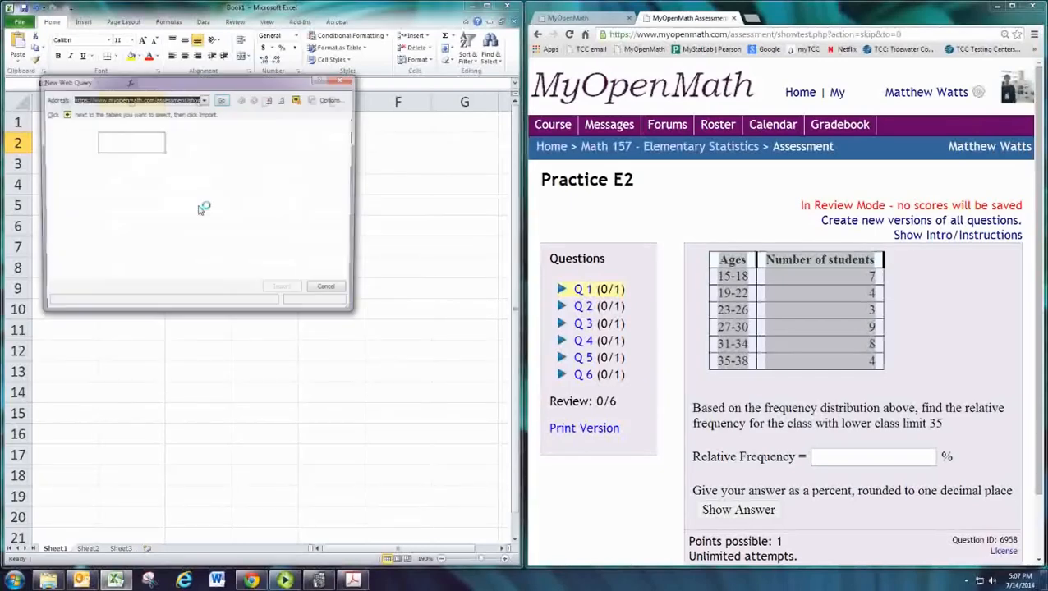
left_click(221, 98)
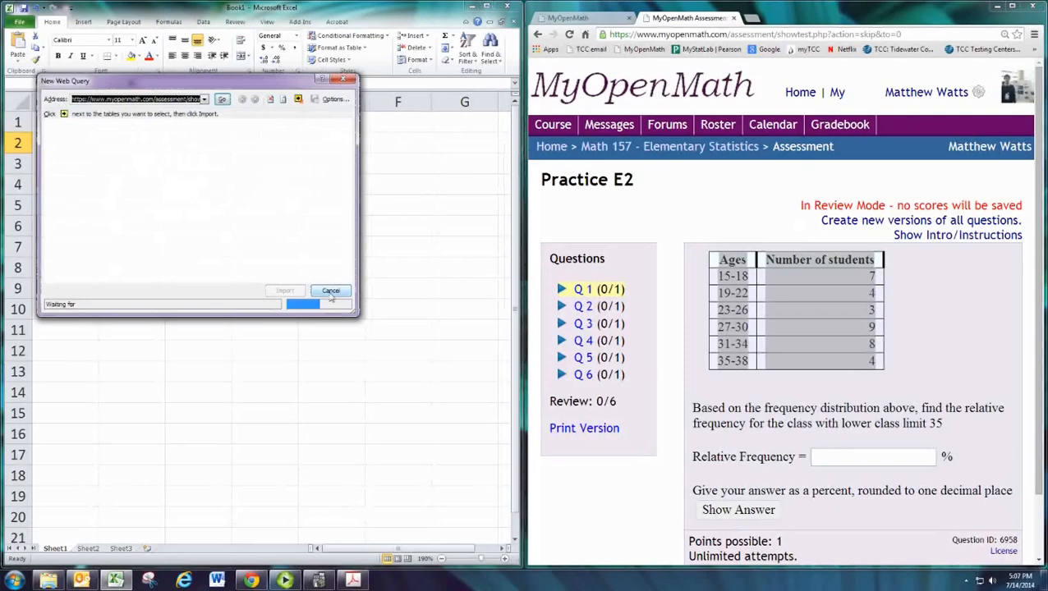
left_click(330, 291)
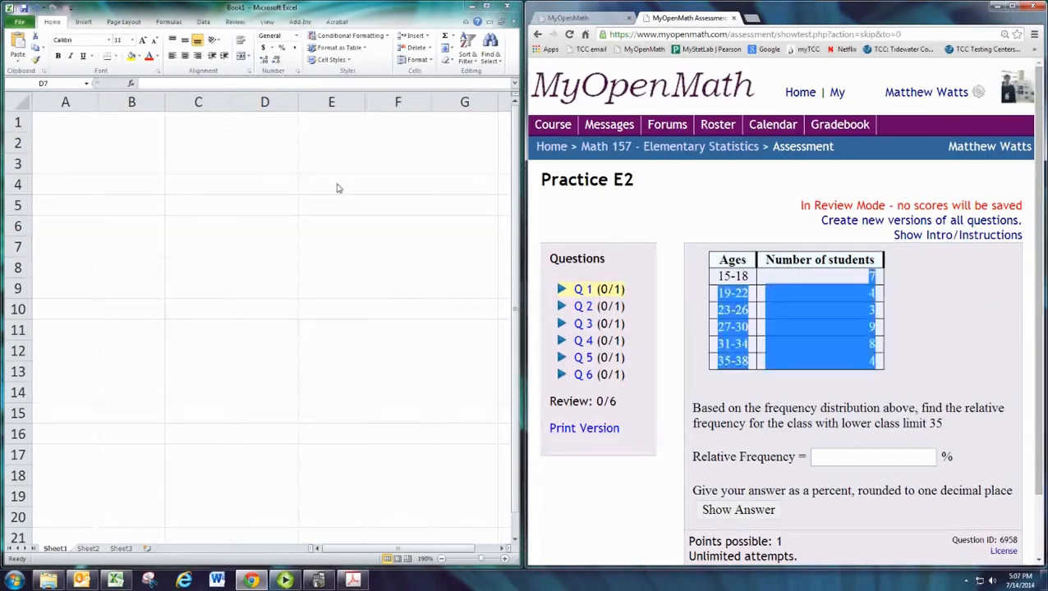
right_click(132, 143)
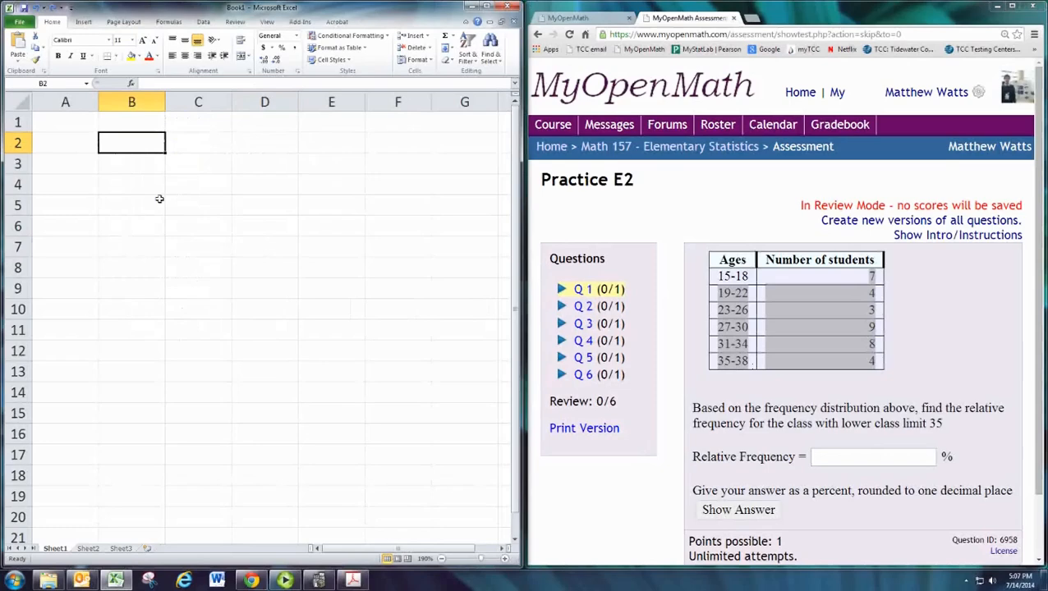
mouse_move(355, 179)
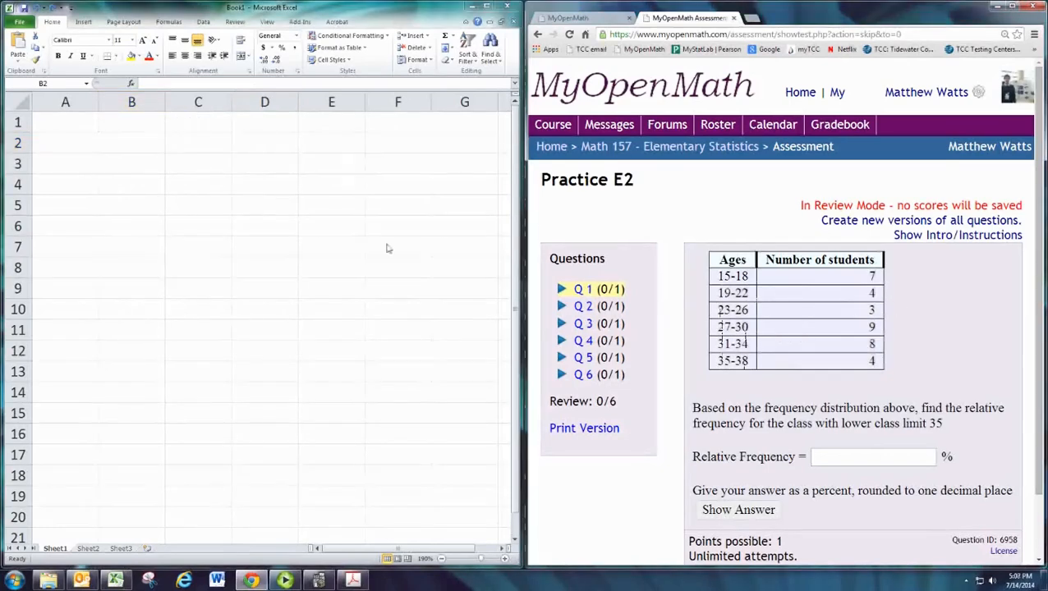
mouse_move(136, 148)
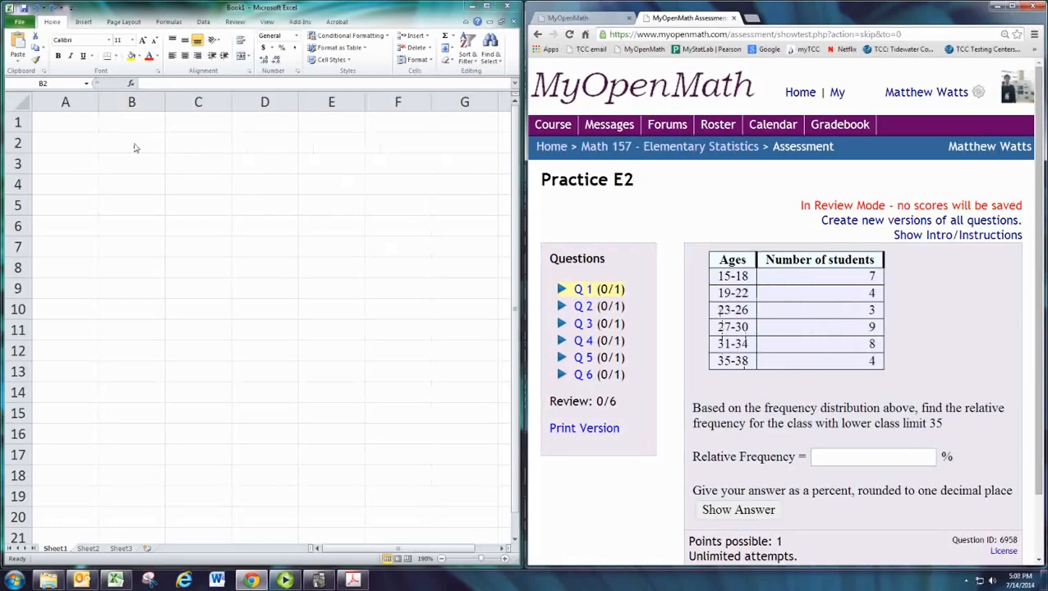
Enter counts 7, 4, 3, 9, 8, 4 in B2:B7 and total them with =SUM in B8.
left_click(132, 142)
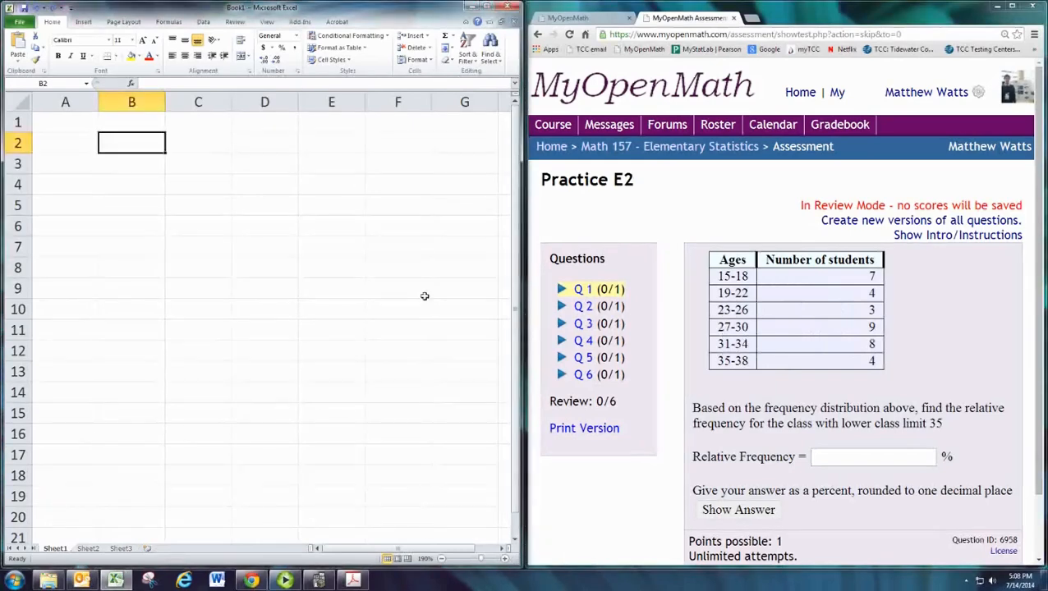
type("7")
left_click(132, 246)
type("4")
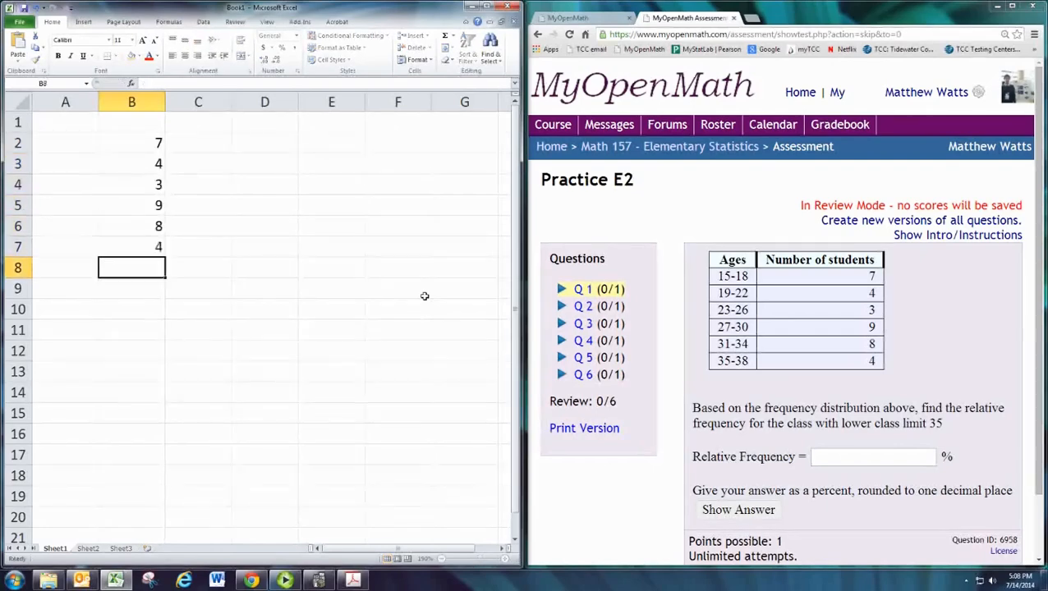
type("=")
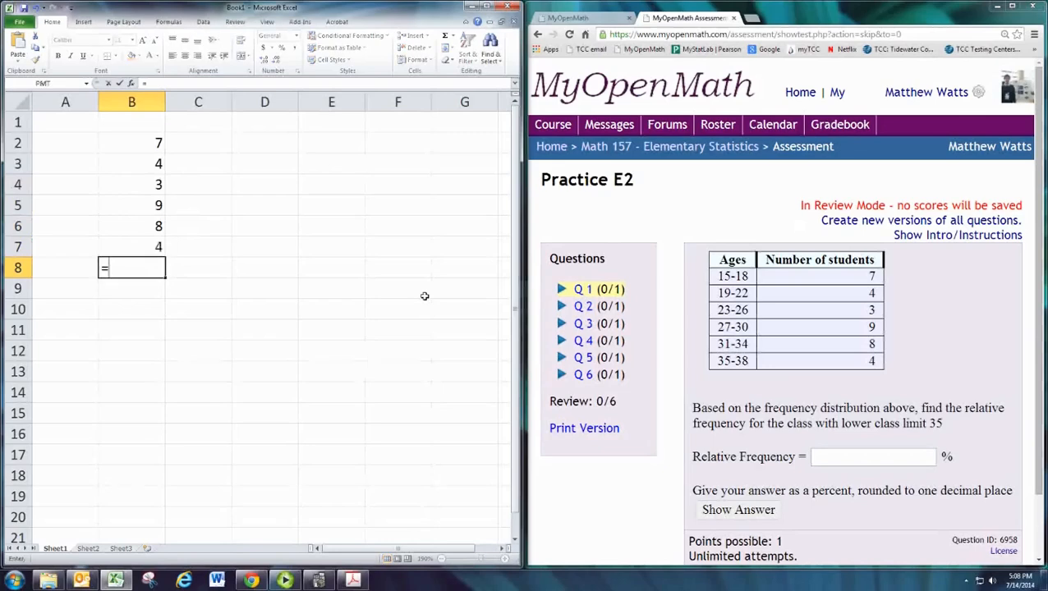
type("SUM")
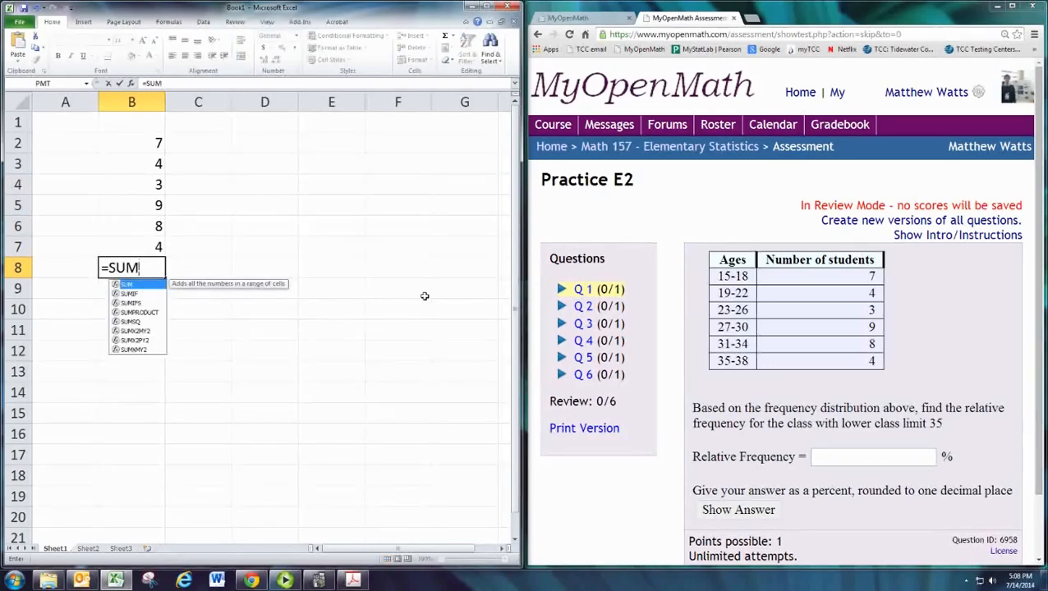
type("(")
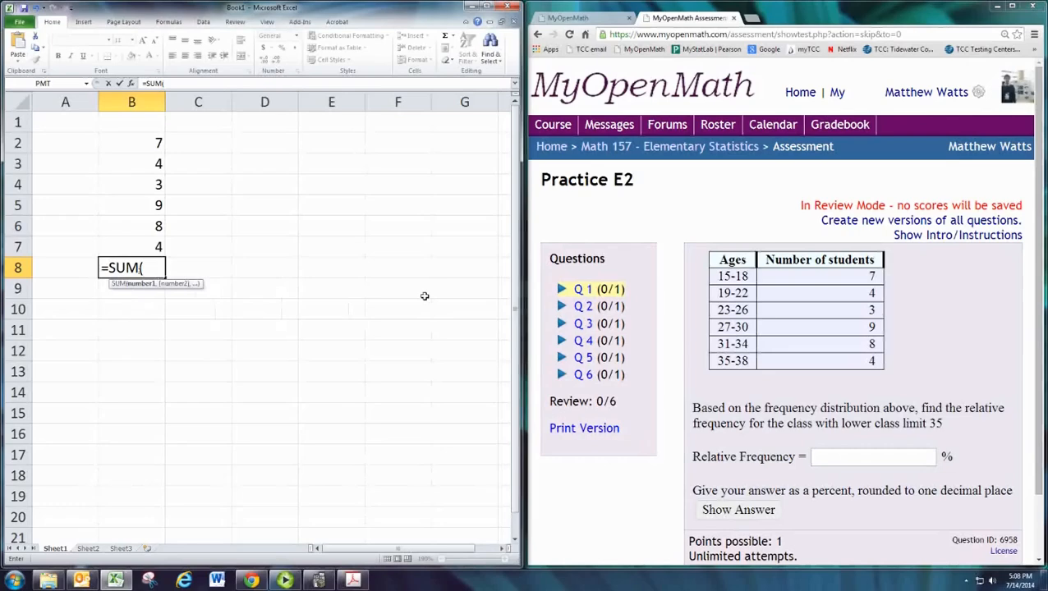
left_click_drag(131, 142, 131, 246)
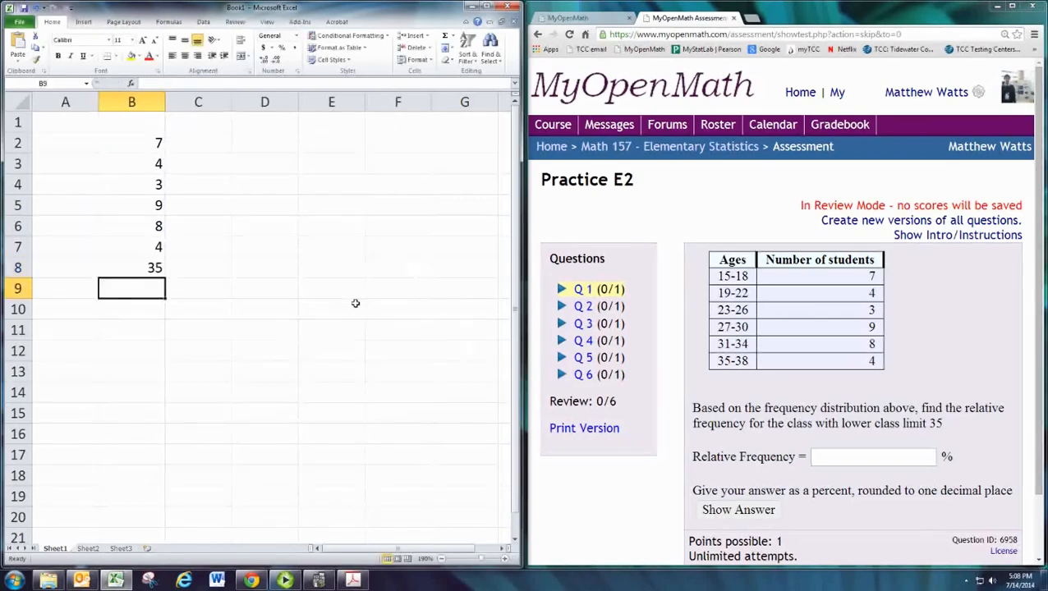
mouse_move(850, 364)
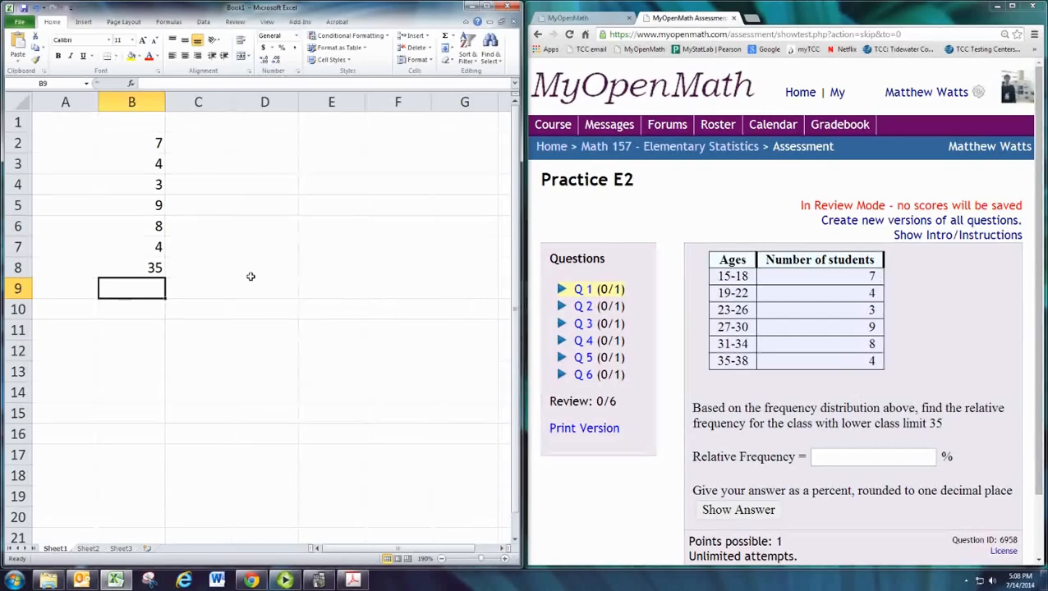
mouse_move(198, 181)
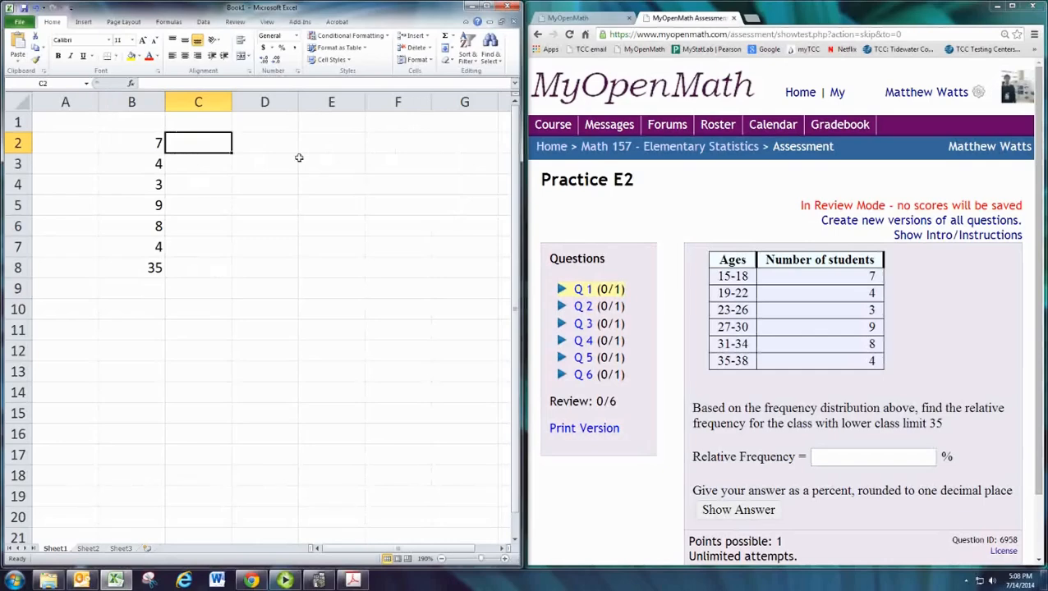
Enter =B2/35 in C2 and fill it down through C7.
type("=B2")
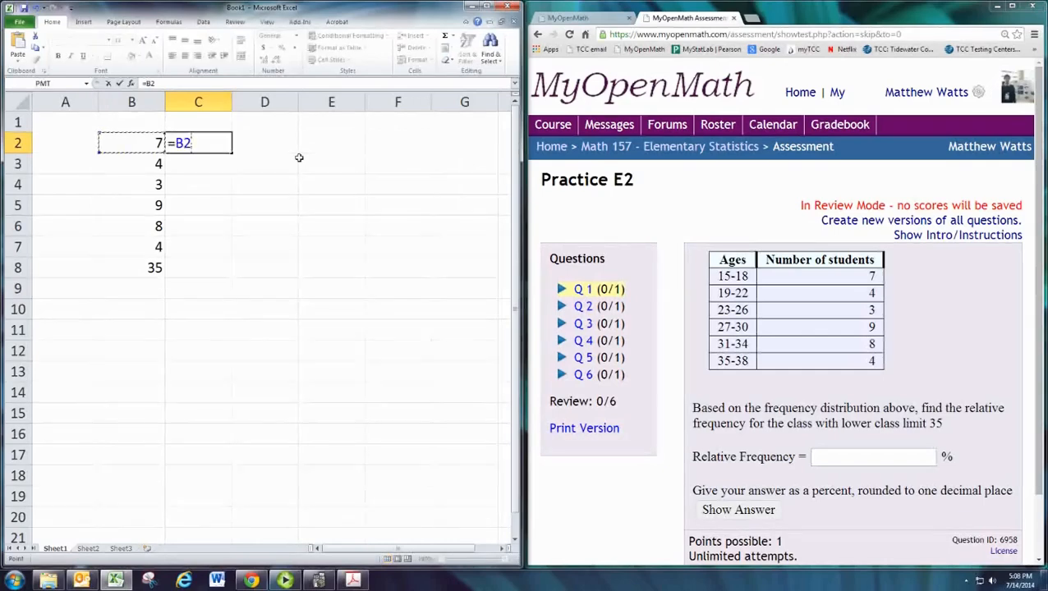
type("/35")
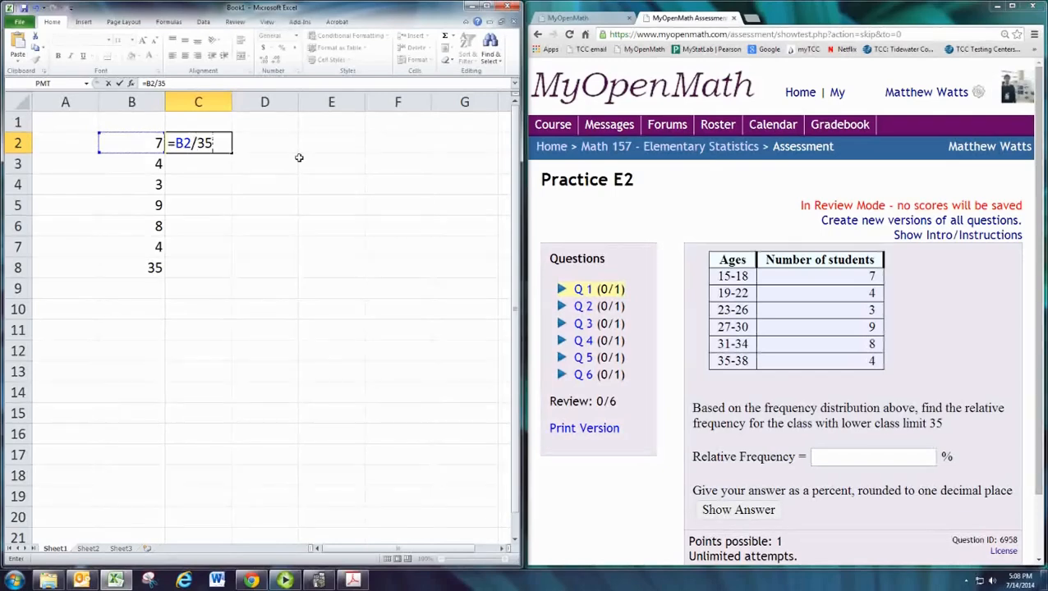
key("enter")
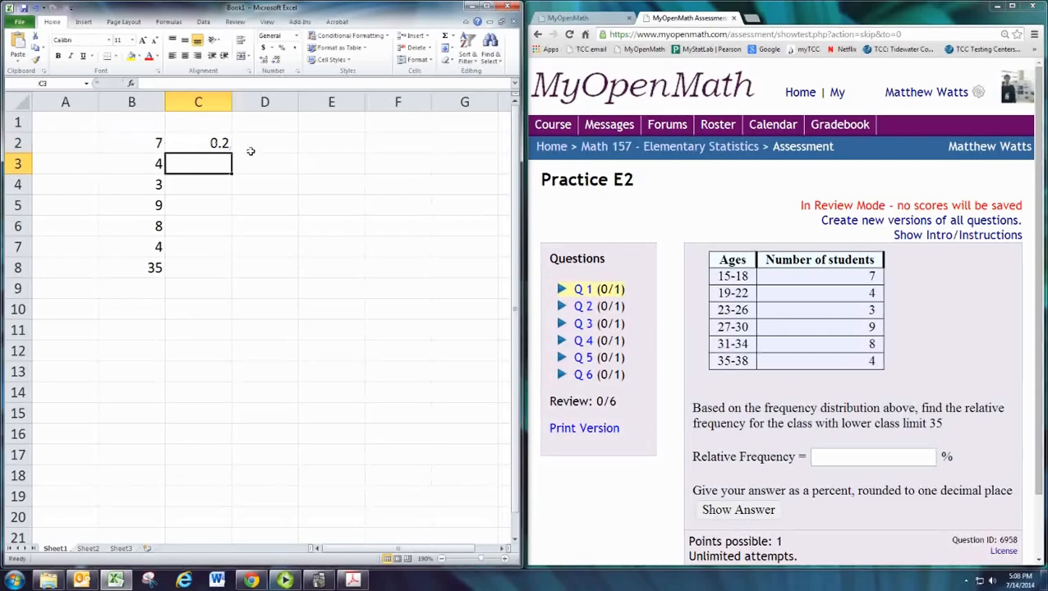
left_click(198, 143)
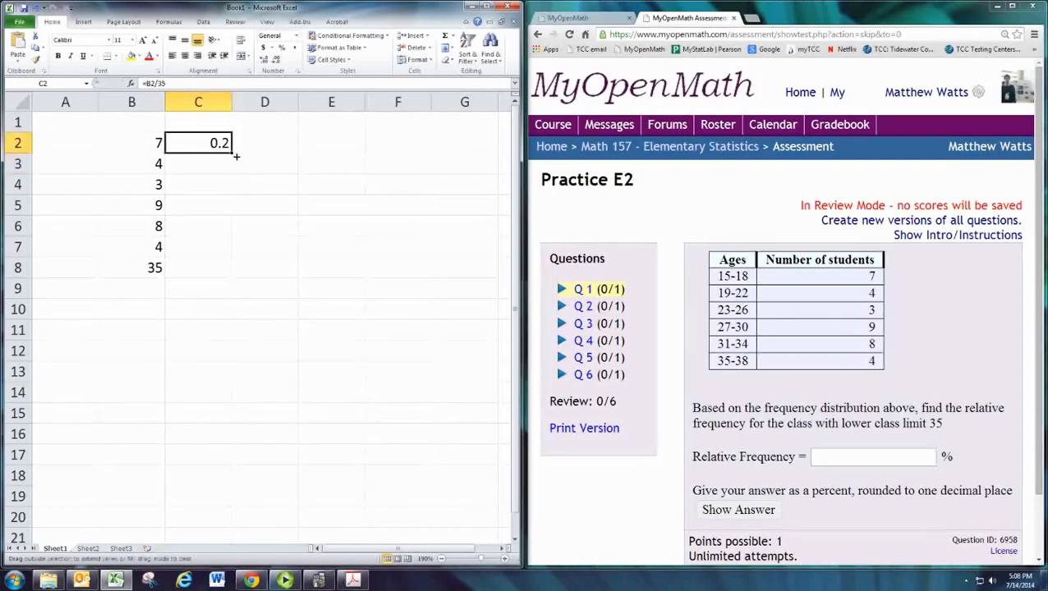
left_click_drag(236, 156, 236, 247)
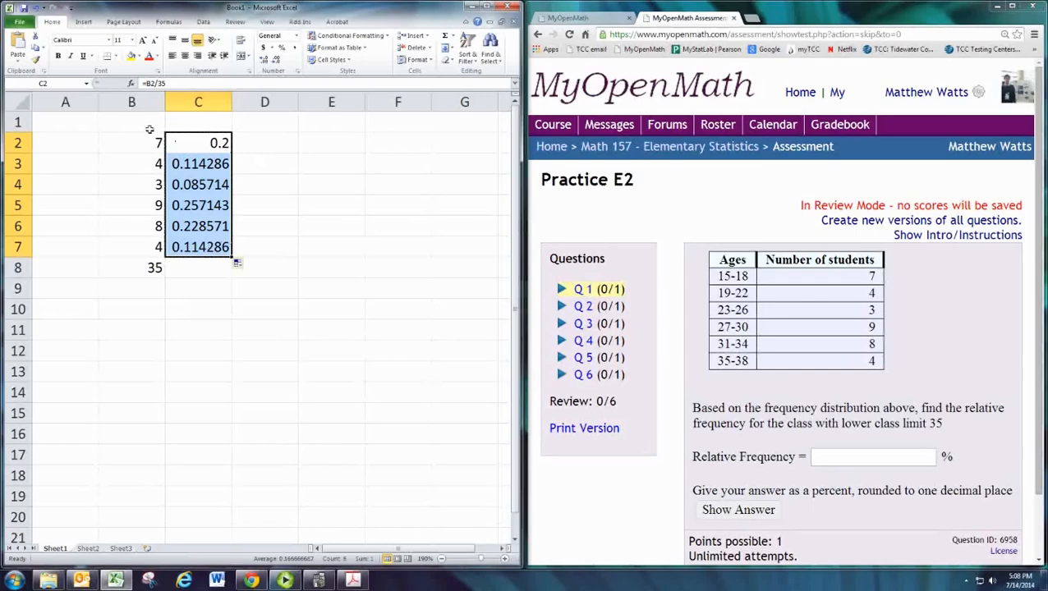
Add the column headers Frequency in B1 and Relative Frequency in C1.
left_click(131, 122)
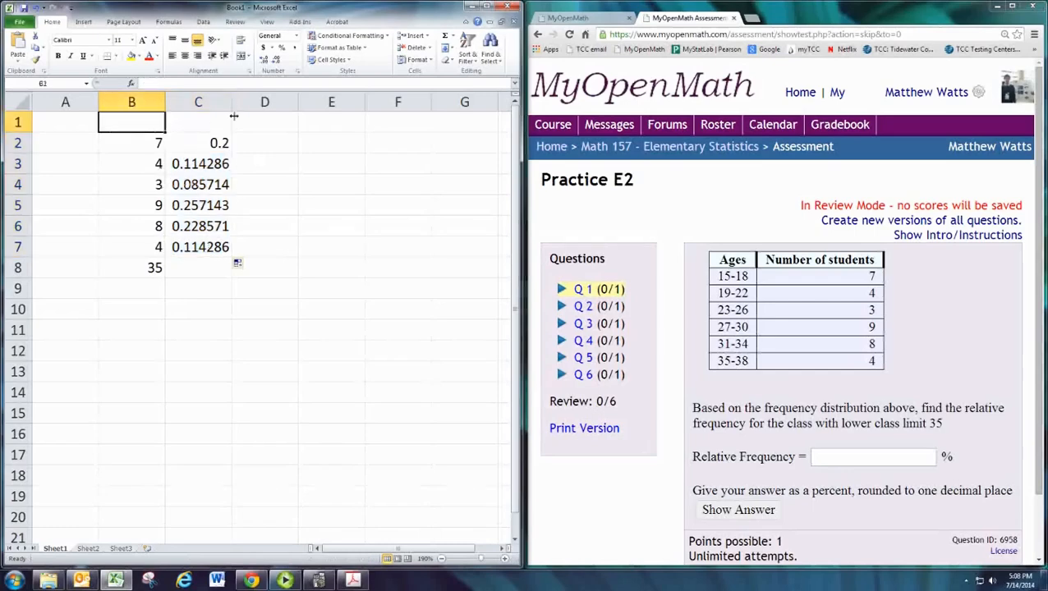
type("Frequency")
left_click(197, 122)
type("T")
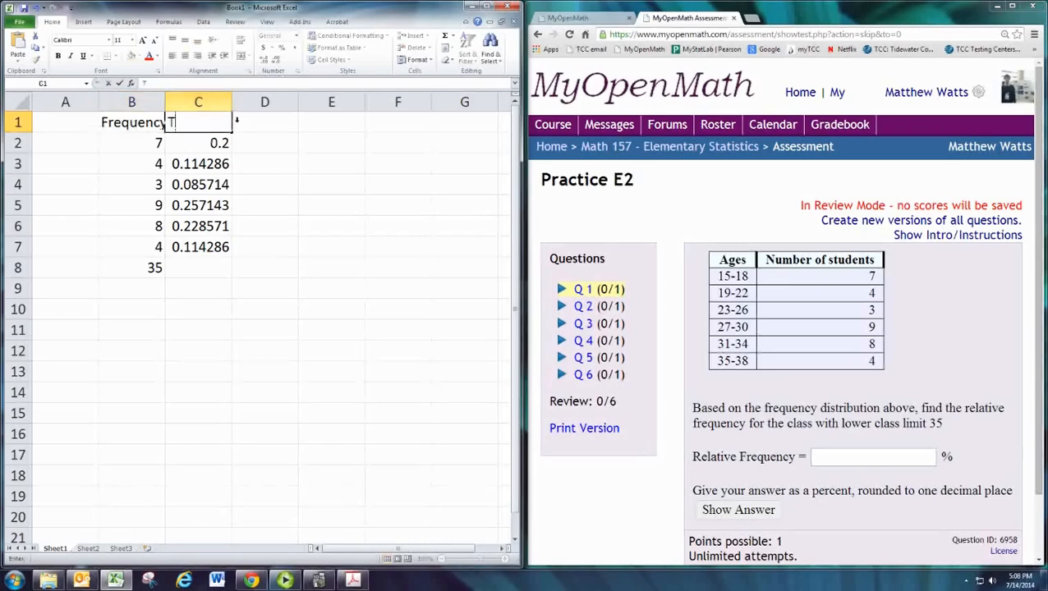
type("Relative Frequency")
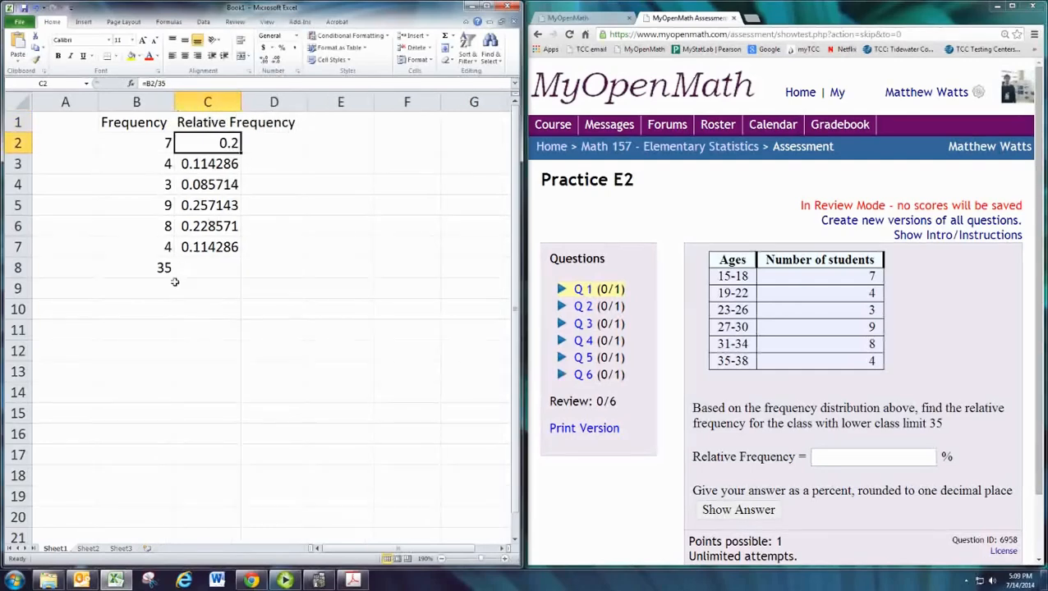
Sum the relative frequencies in C8 and format C7 as a one-decimal percentage, 11.4%.
left_click(207, 267)
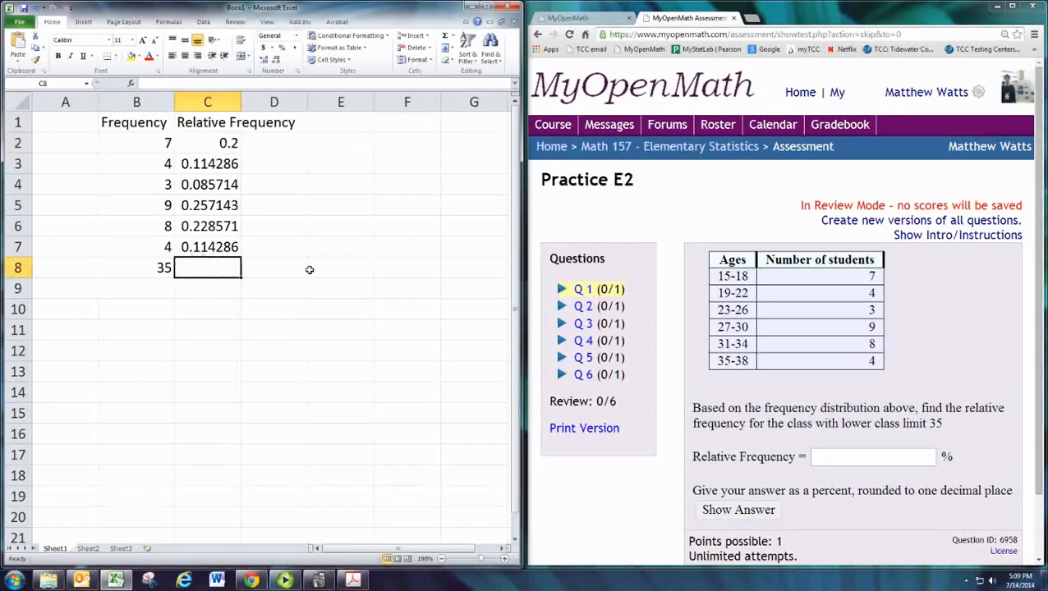
type("=")
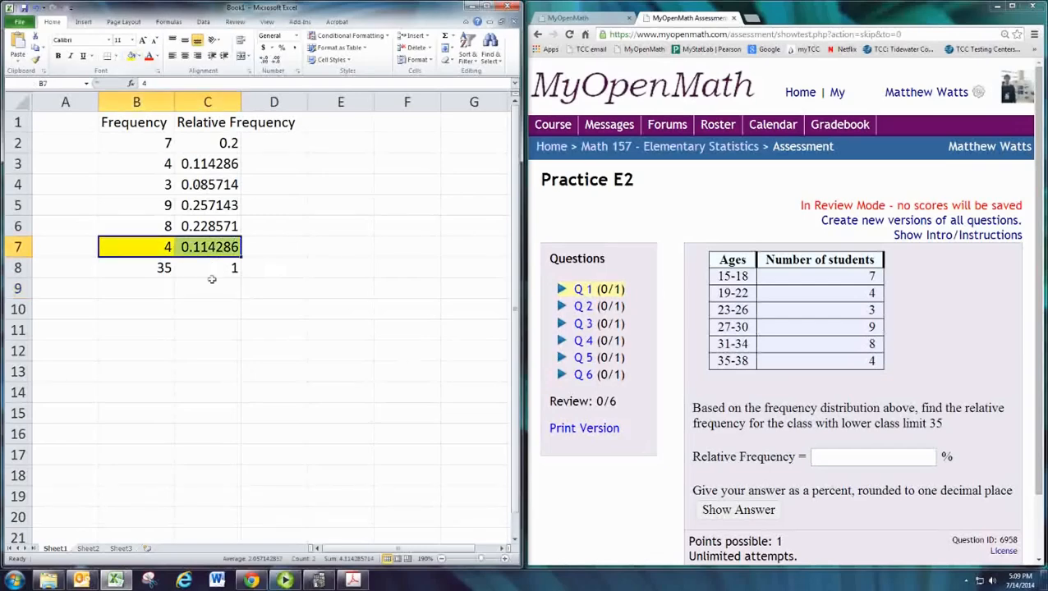
left_click(207, 247)
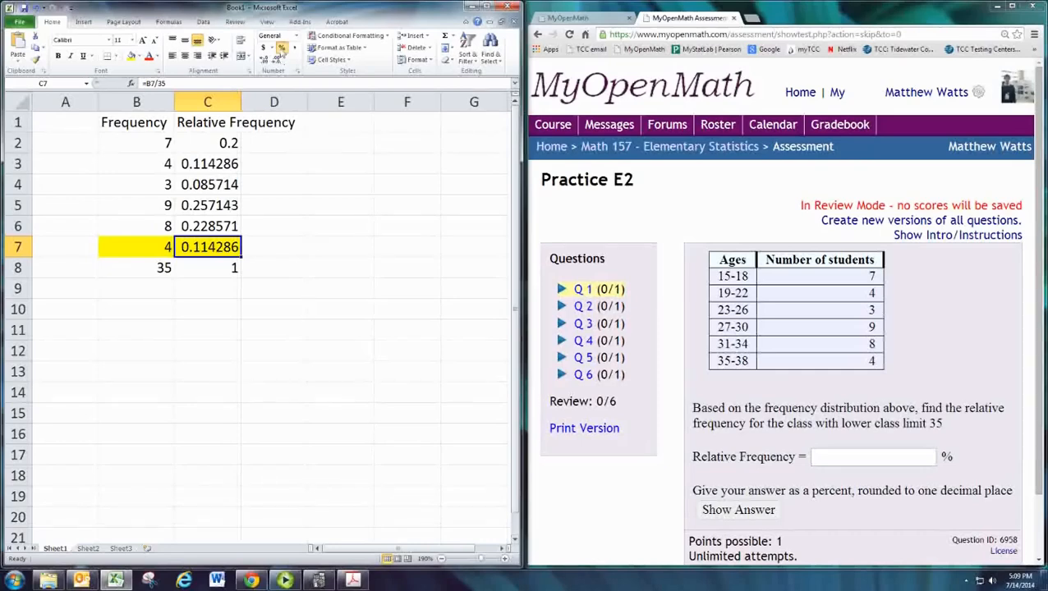
left_click(274, 35)
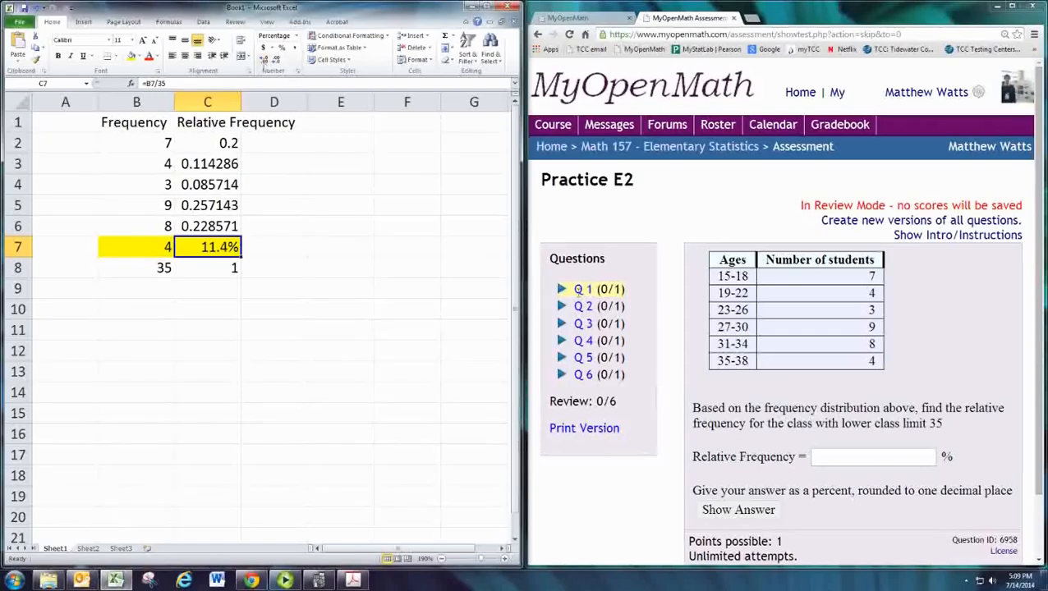
type("1")
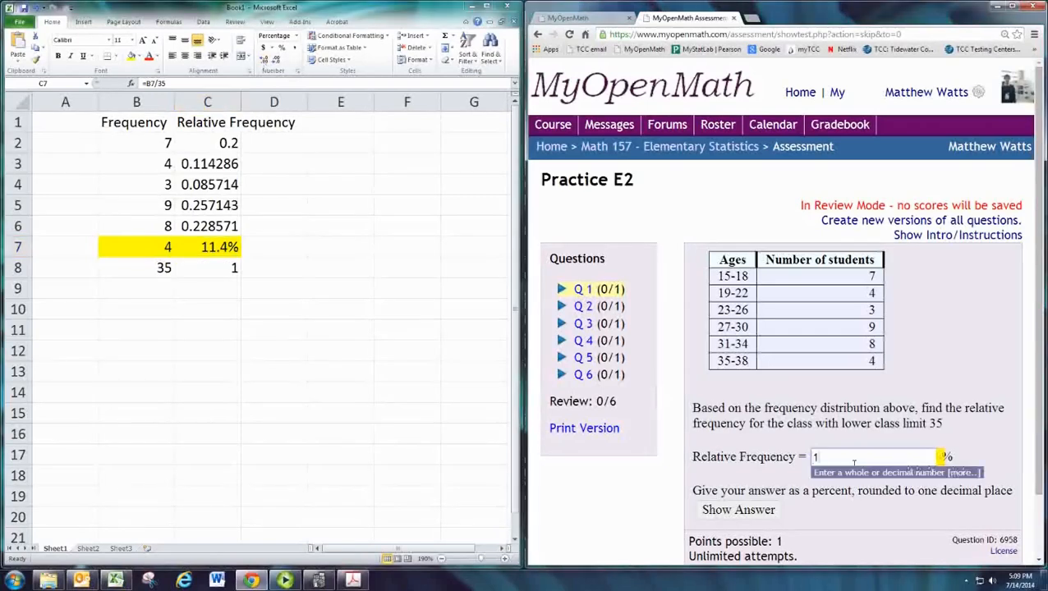
Type 11.4 as the relative frequency for the 35–38 class.
type("11.4")
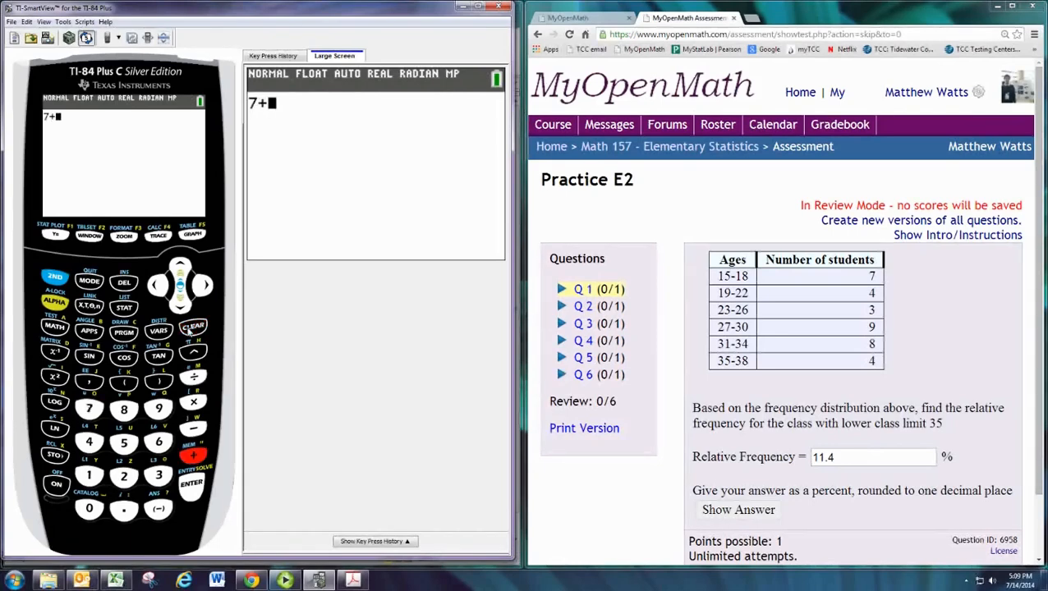
On the TI-84, sum 7+4+3+9+8+4 to 35 and evaluate 4/35 = .1142857143.
left_click(159, 476)
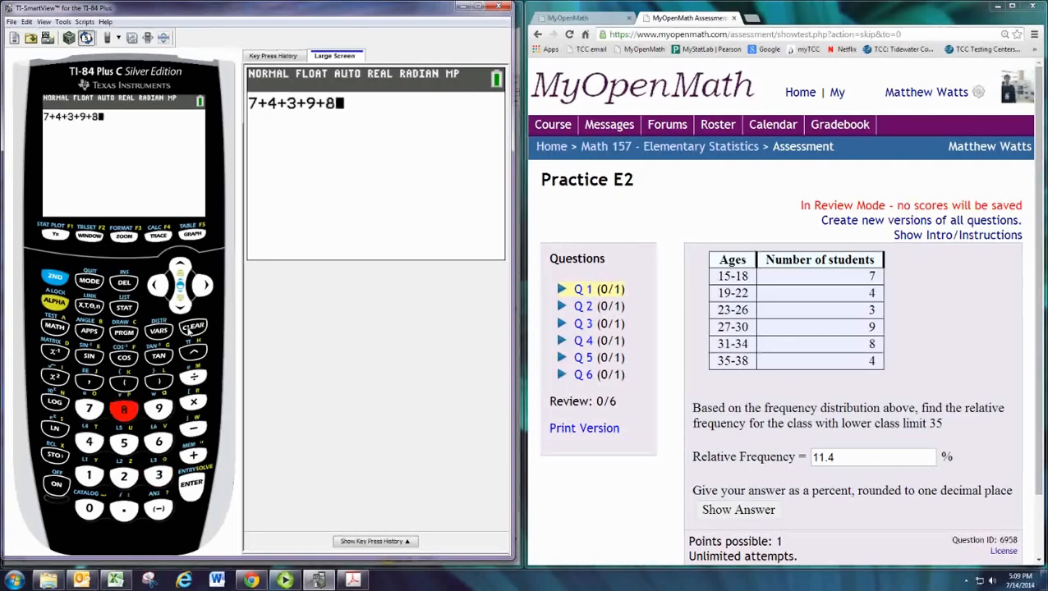
left_click(89, 441)
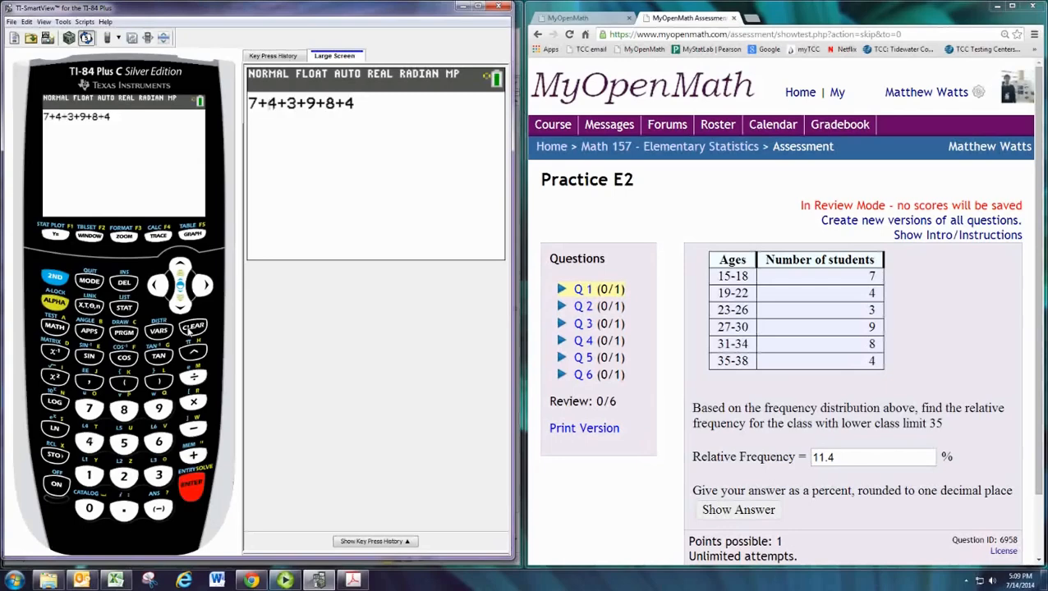
key("enter")
type("4/35")
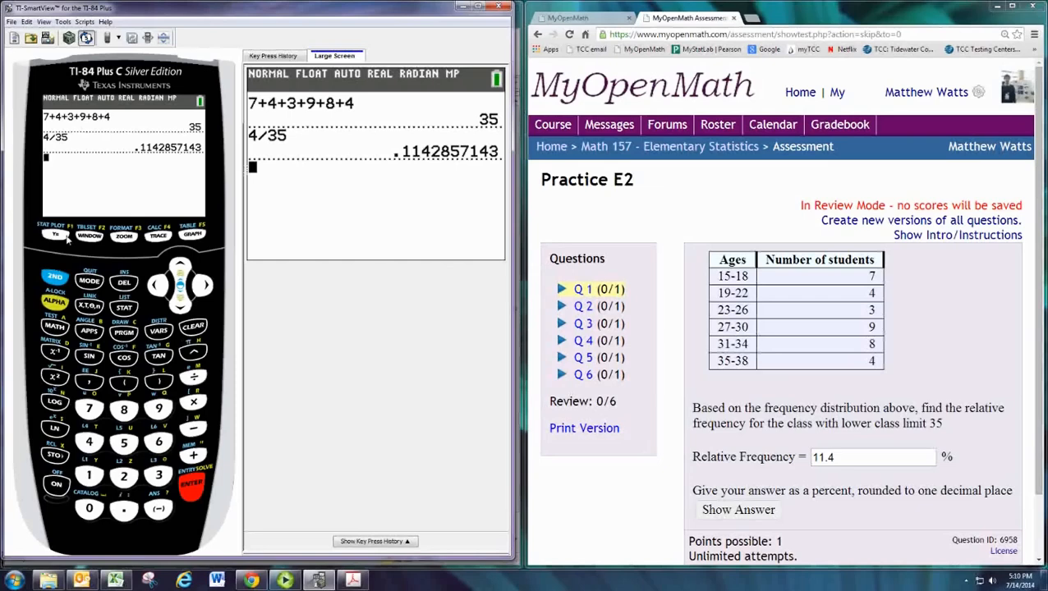
left_click(123, 306)
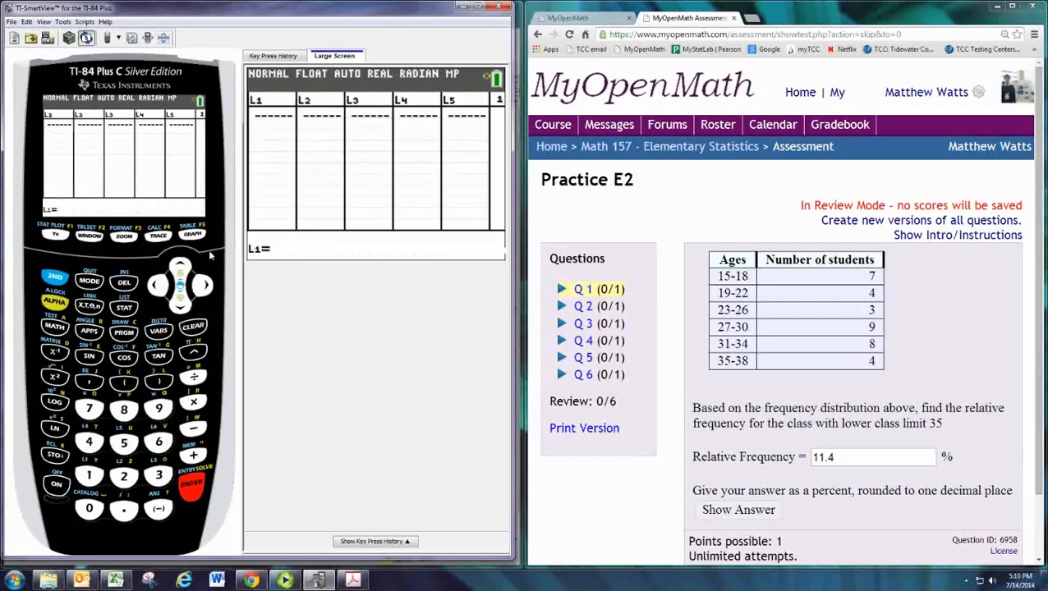
Fill L2 with the six counts, set L3 = L2/35, and submit 11.4 for grading.
left_click(89, 409)
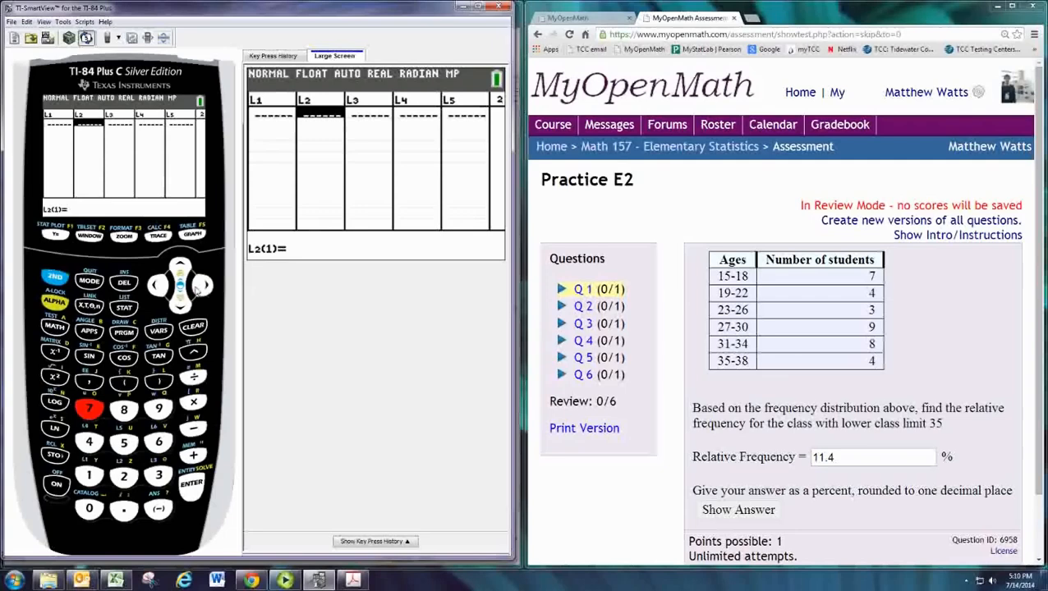
left_click(159, 475)
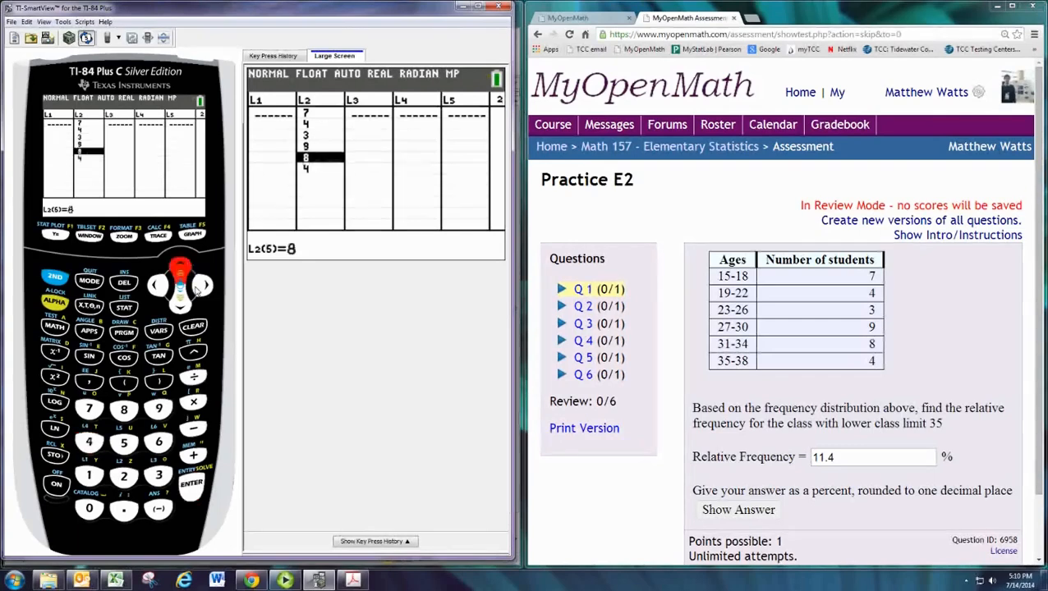
left_click(203, 285)
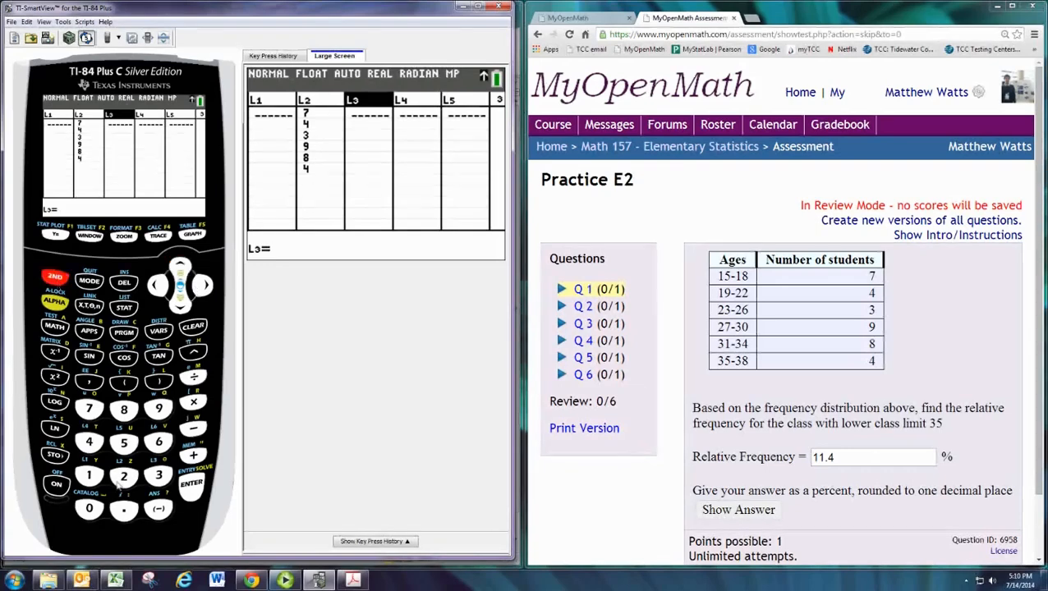
left_click(123, 476)
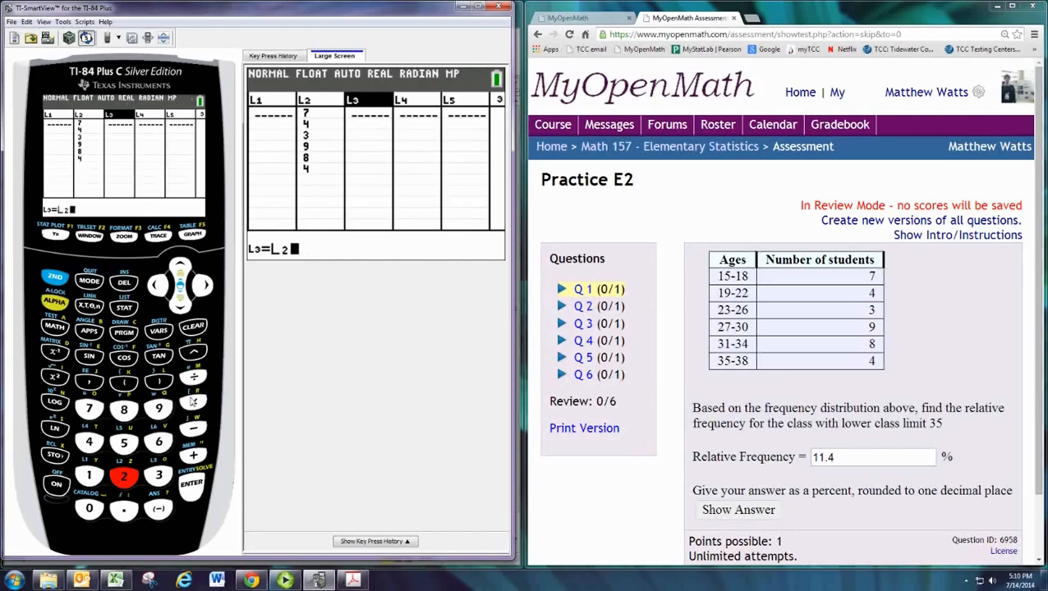
left_click(193, 377)
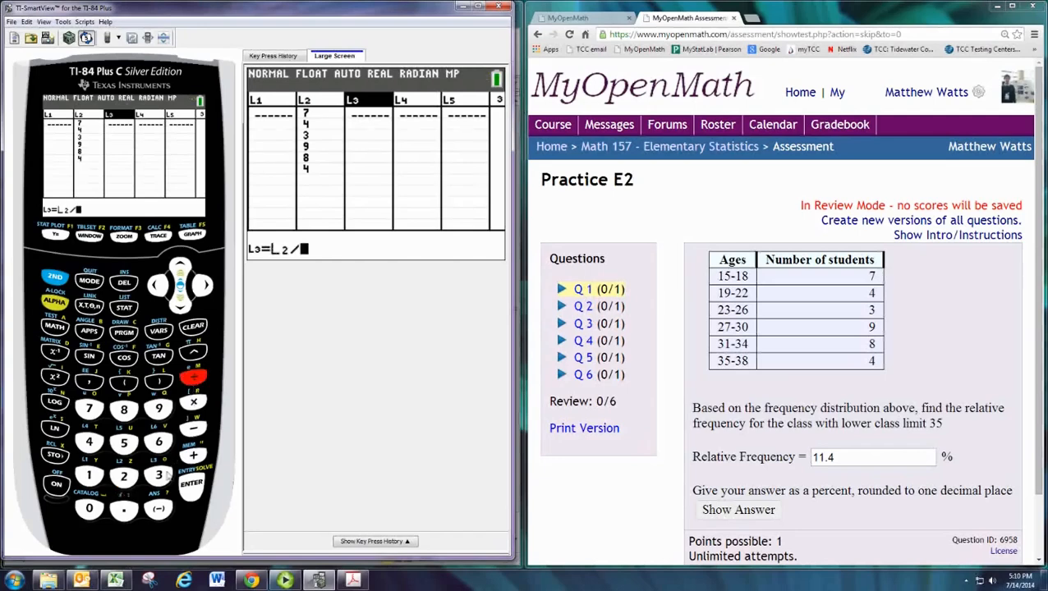
left_click(124, 442)
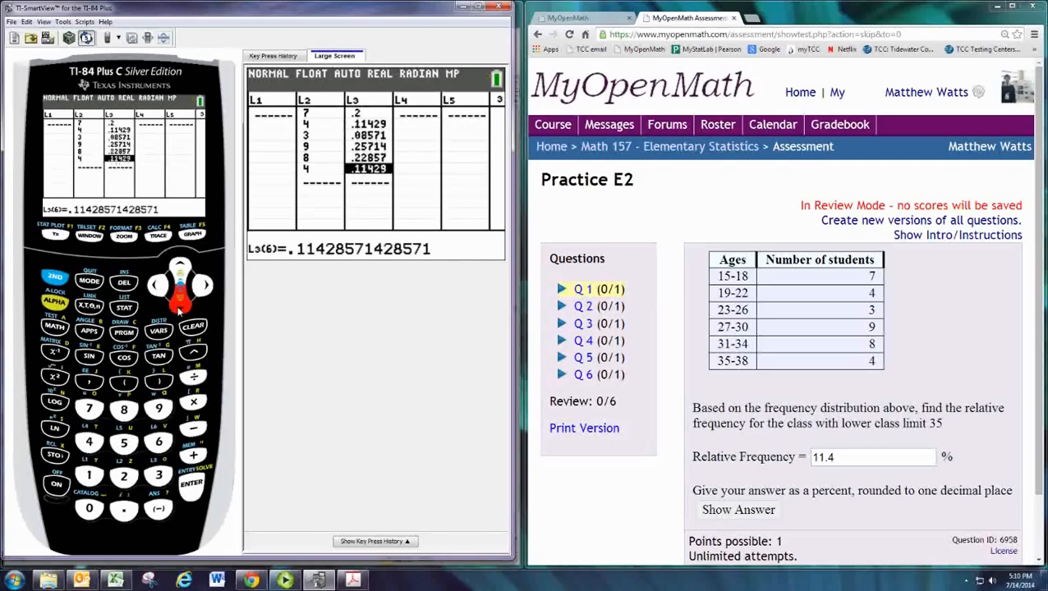
mouse_move(357, 419)
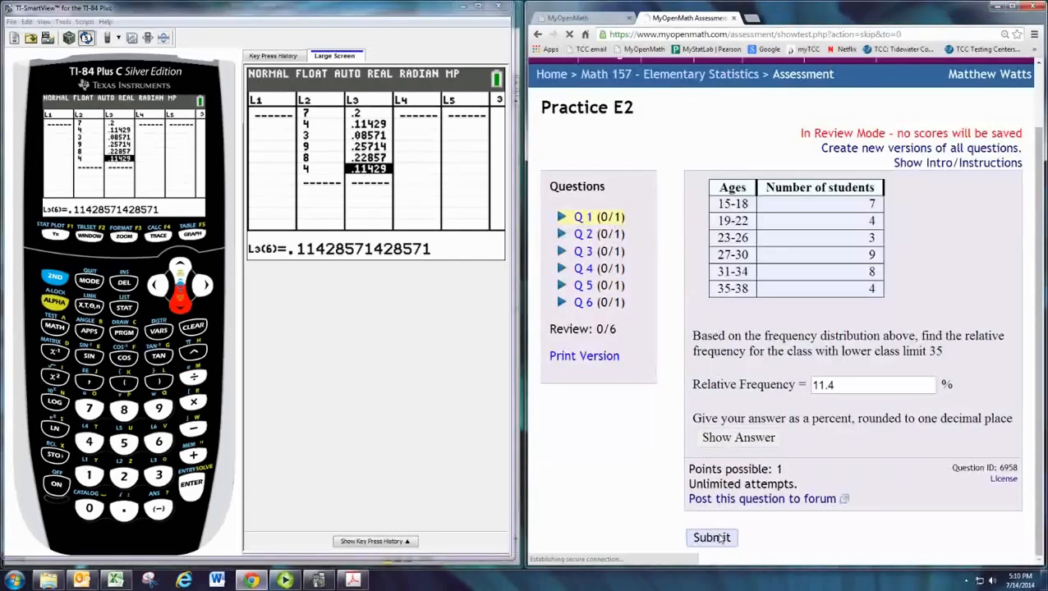
left_click(711, 537)
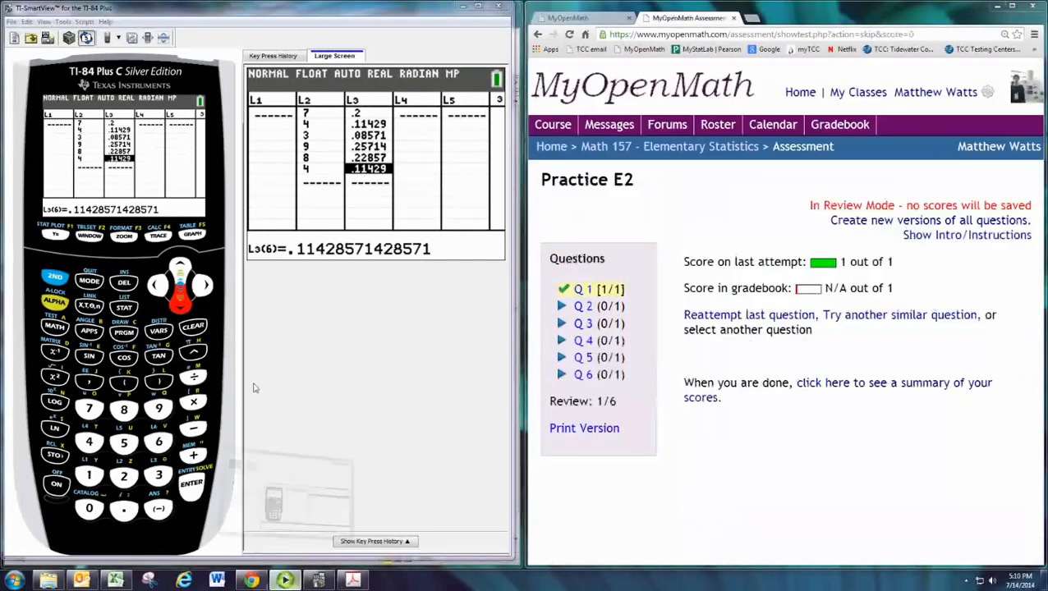